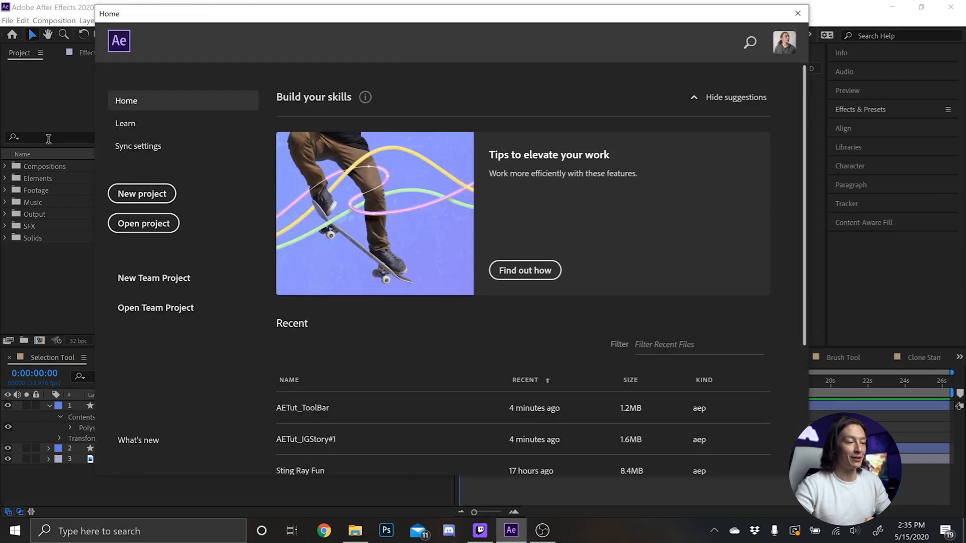
mouse_move(179, 248)
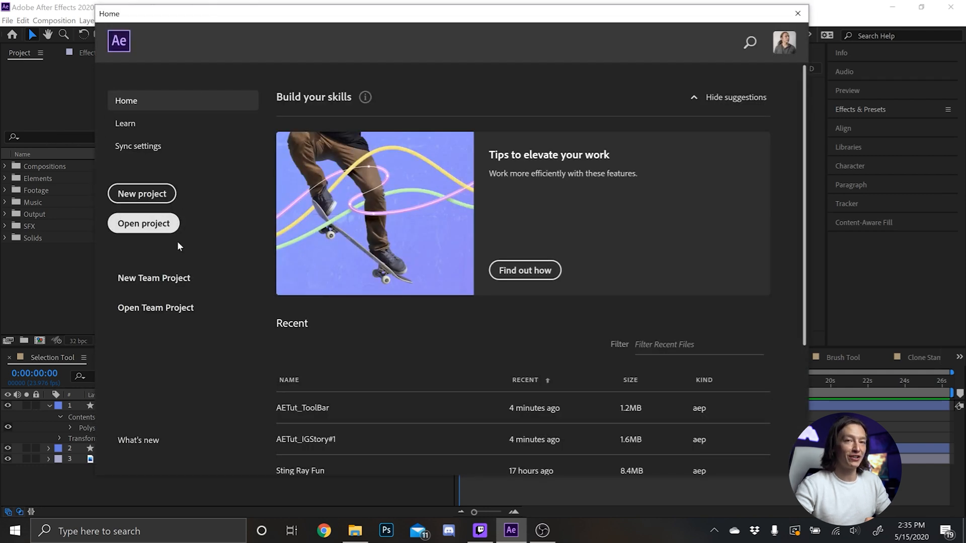
mouse_move(301, 408)
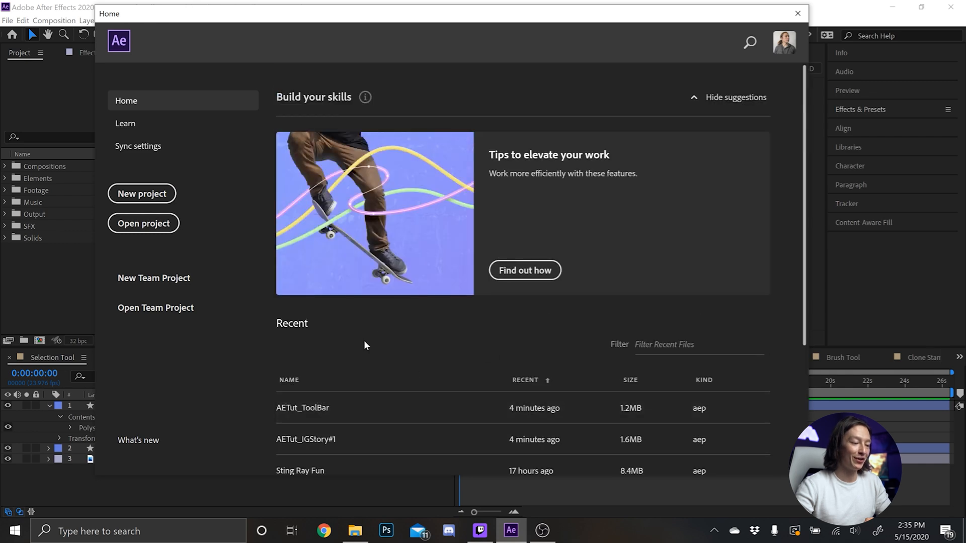
mouse_move(646, 31)
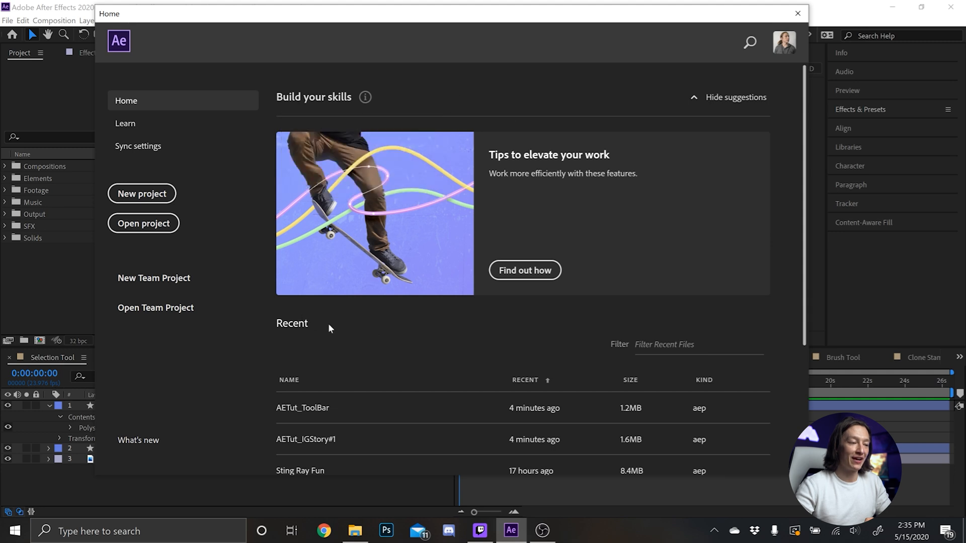
mouse_move(778, 52)
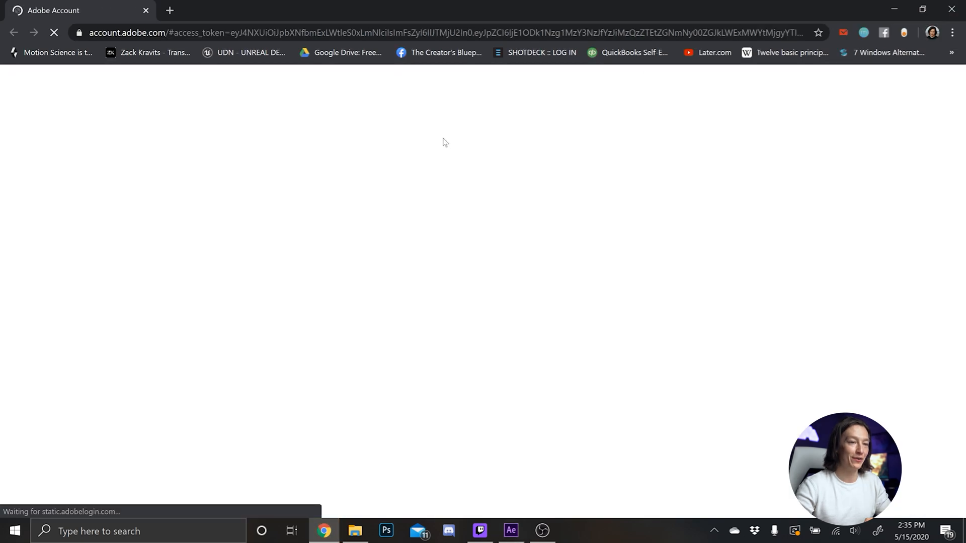
Return to After Effects, dismiss the Home screen and choose the Selection Tool (V)
click(510, 530)
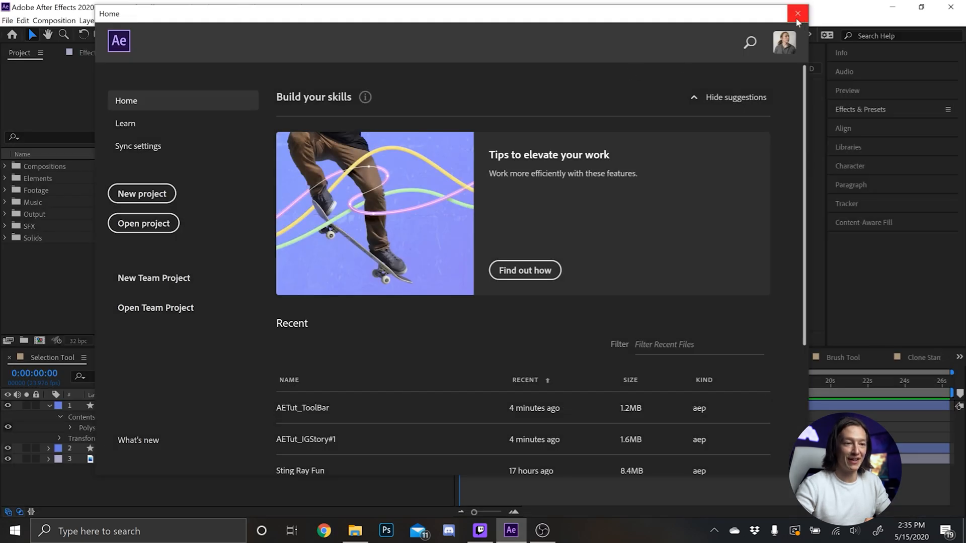
click(797, 13)
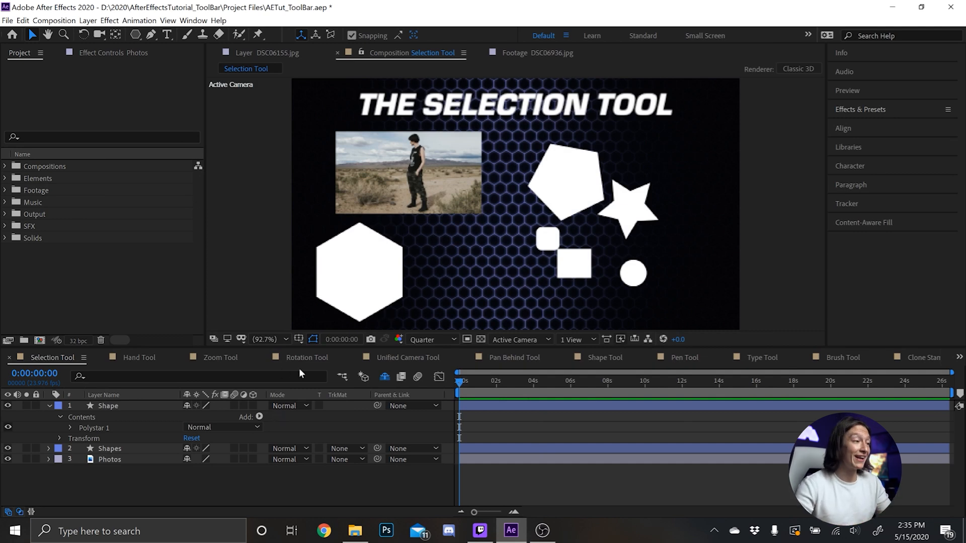
mouse_move(32, 37)
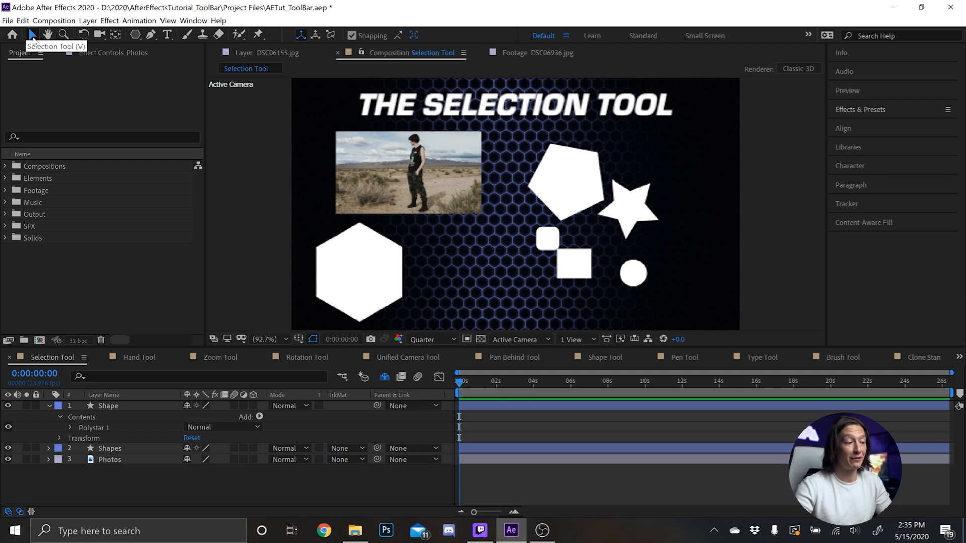
click(109, 460)
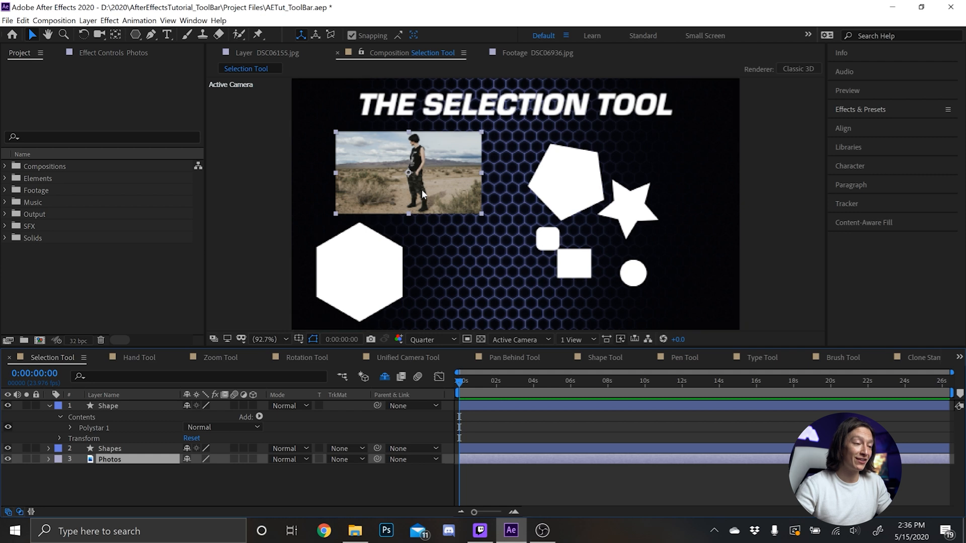
Nudge the desert photo left and lower, then scale it down via a corner handle
drag(421, 194, 389, 197)
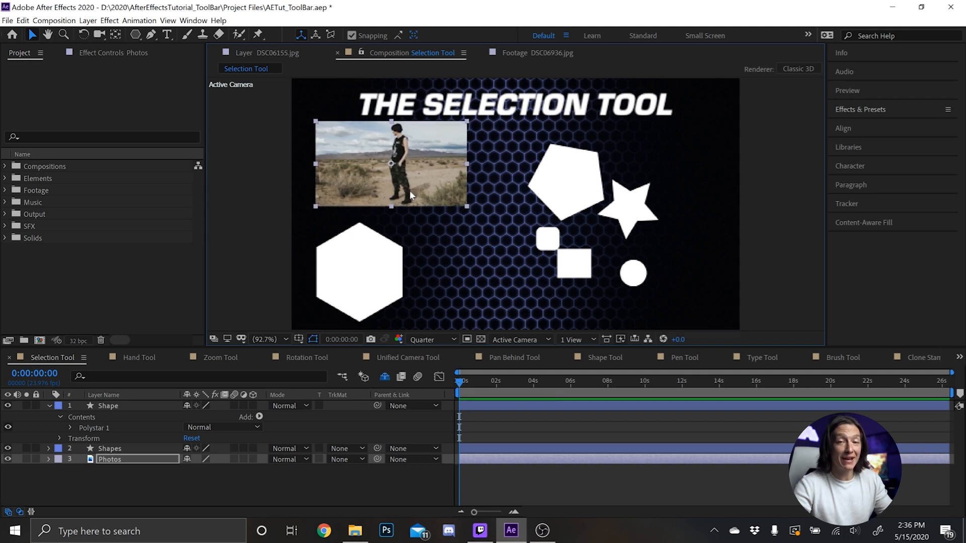
drag(391, 163, 378, 182)
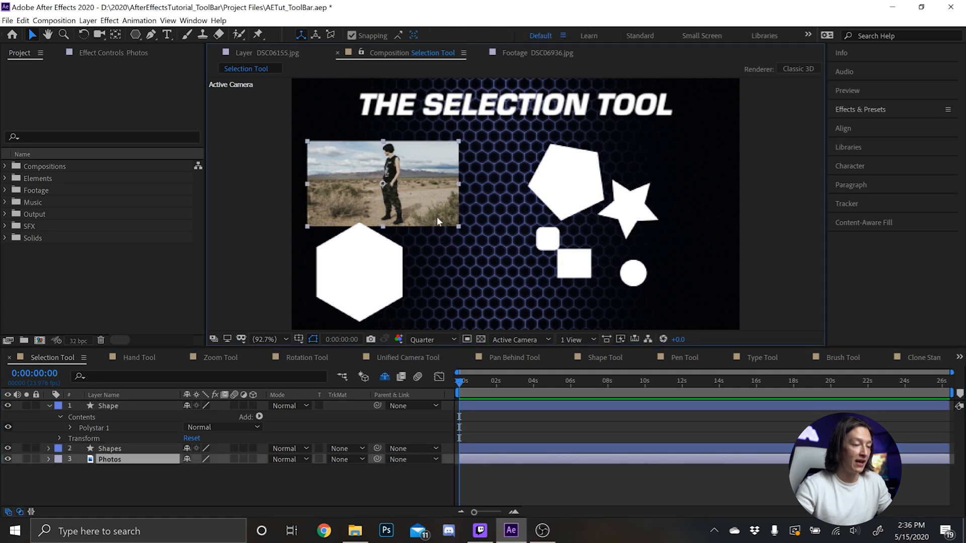
drag(382, 185, 421, 191)
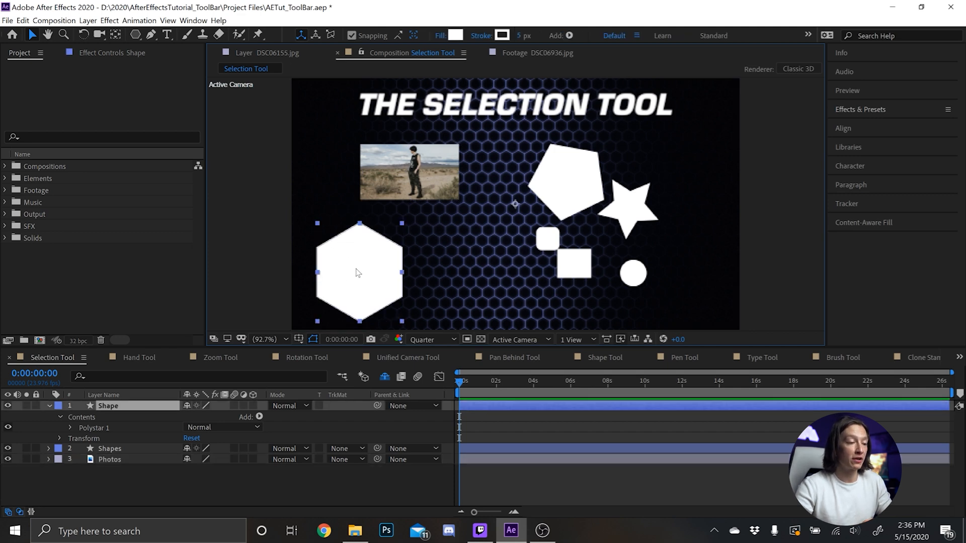
Enlarge the white hexagon then scale it back down, and select the Shapes layer group
drag(357, 274, 352, 247)
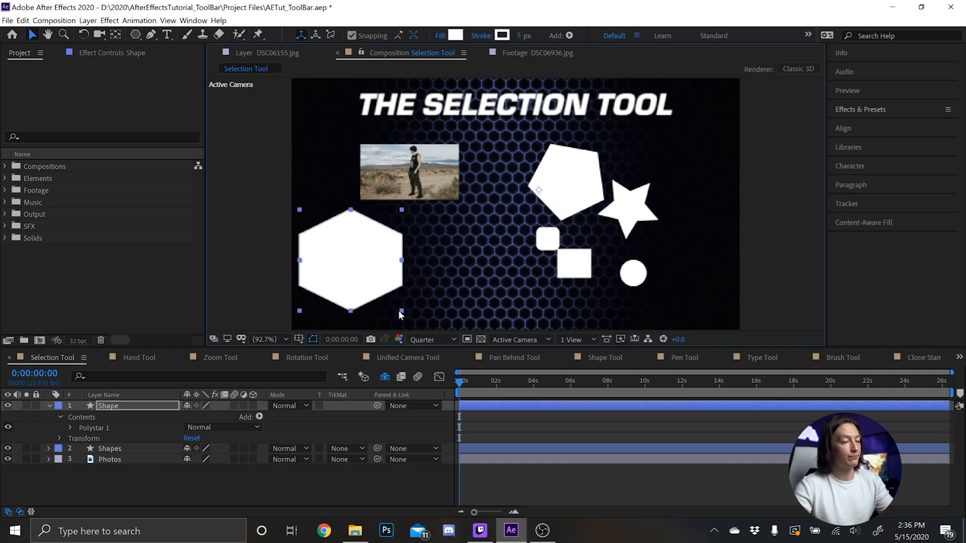
drag(350, 261, 400, 250)
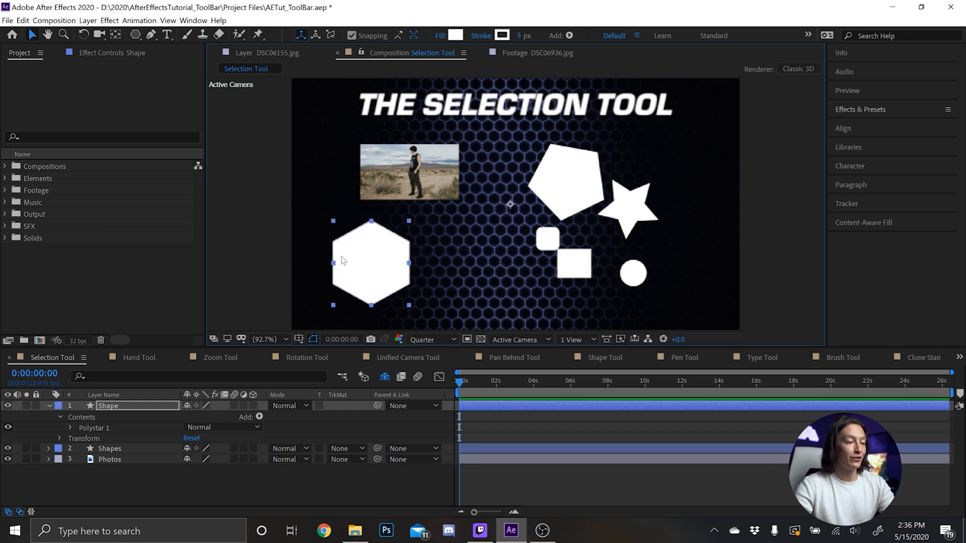
mouse_move(393, 235)
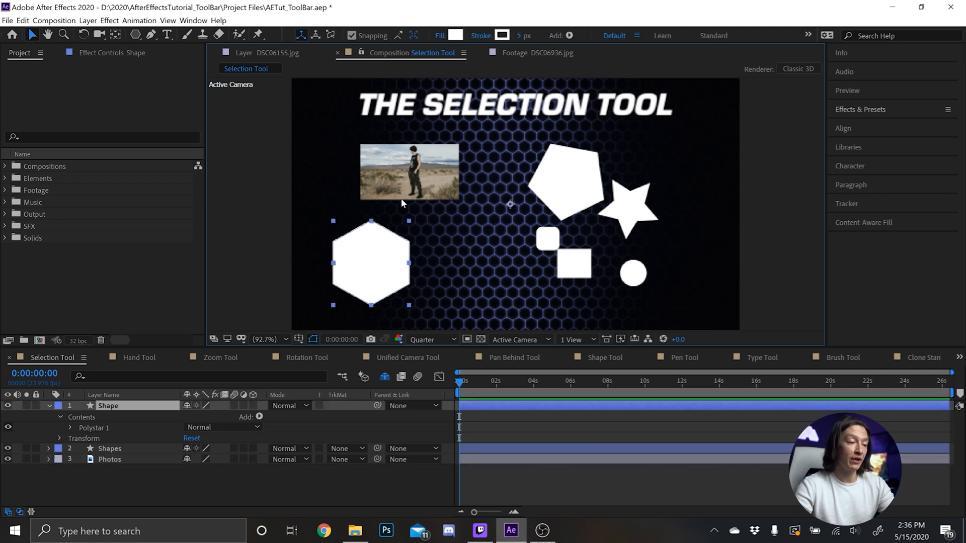
click(109, 448)
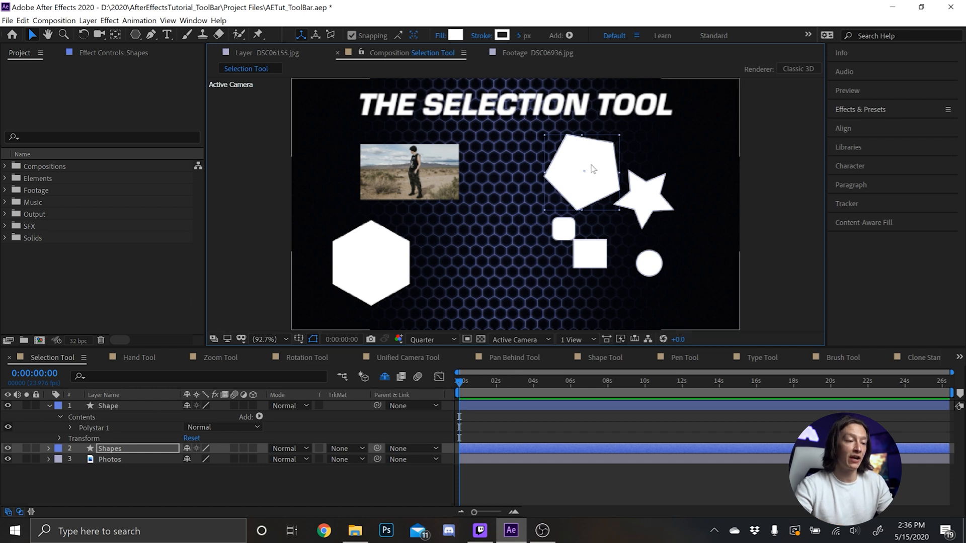
Drag the pentagon up-left, the star further right and the larger square lower, each separately
drag(591, 169, 552, 183)
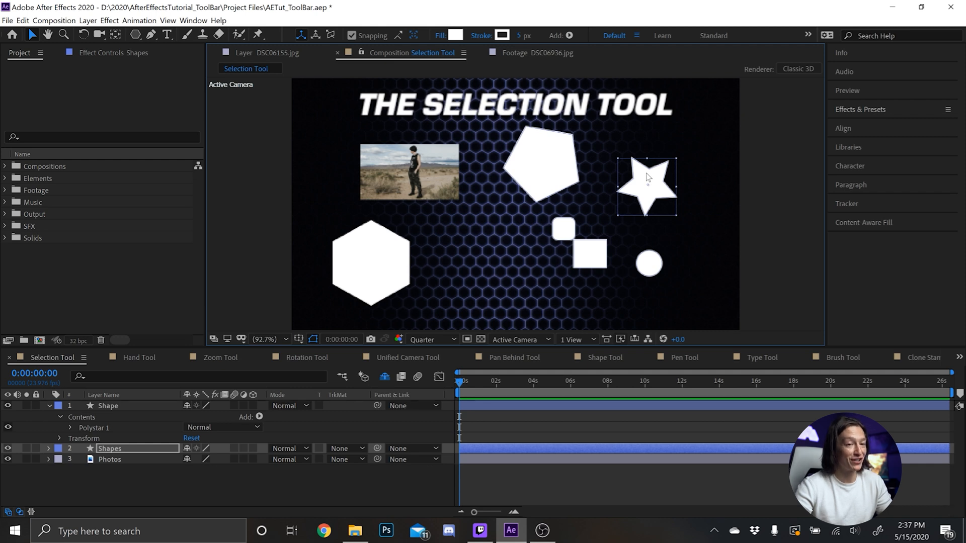
drag(647, 187, 671, 179)
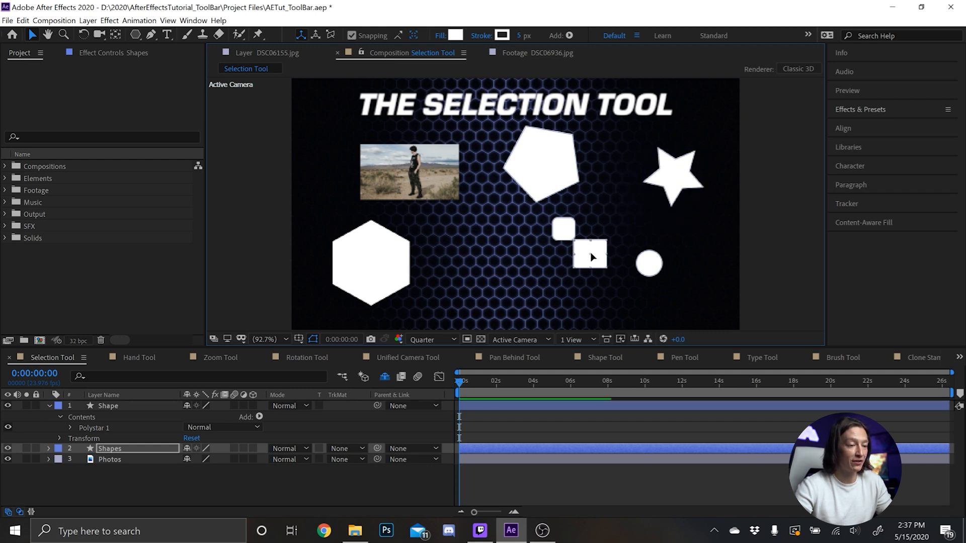
drag(589, 256, 584, 288)
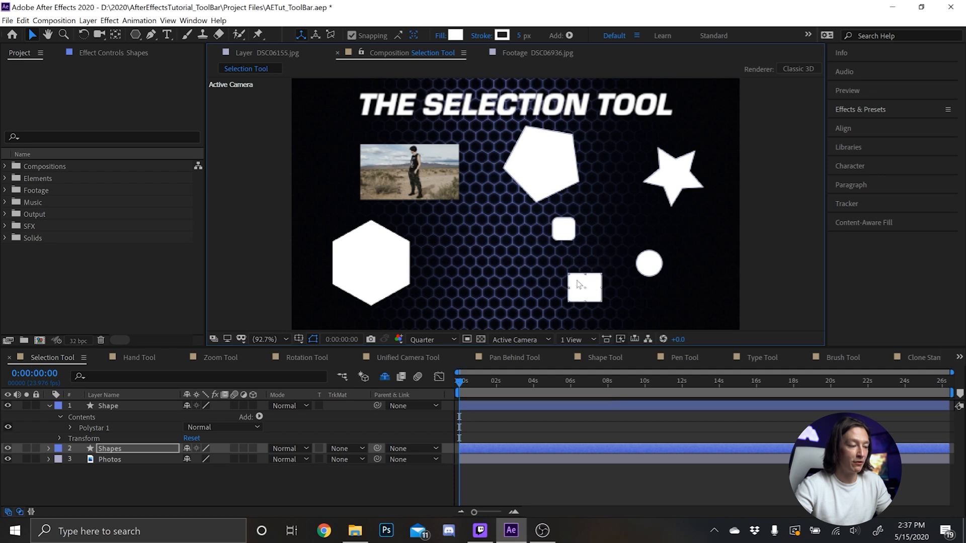
click(111, 449)
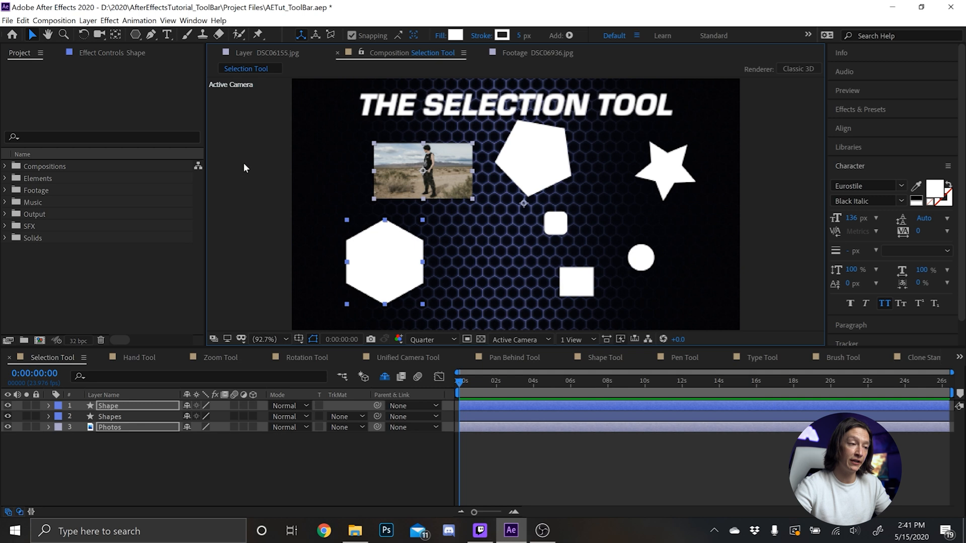
mouse_move(369, 228)
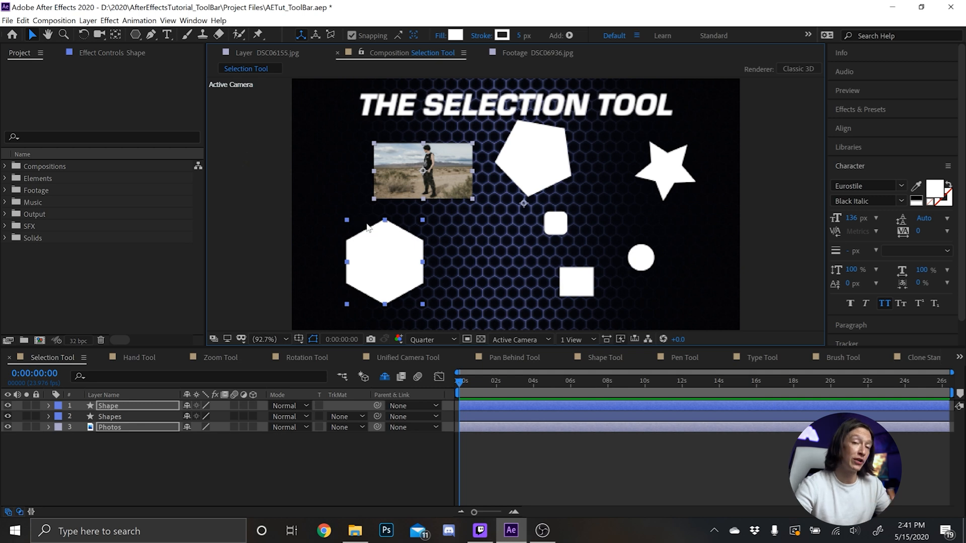